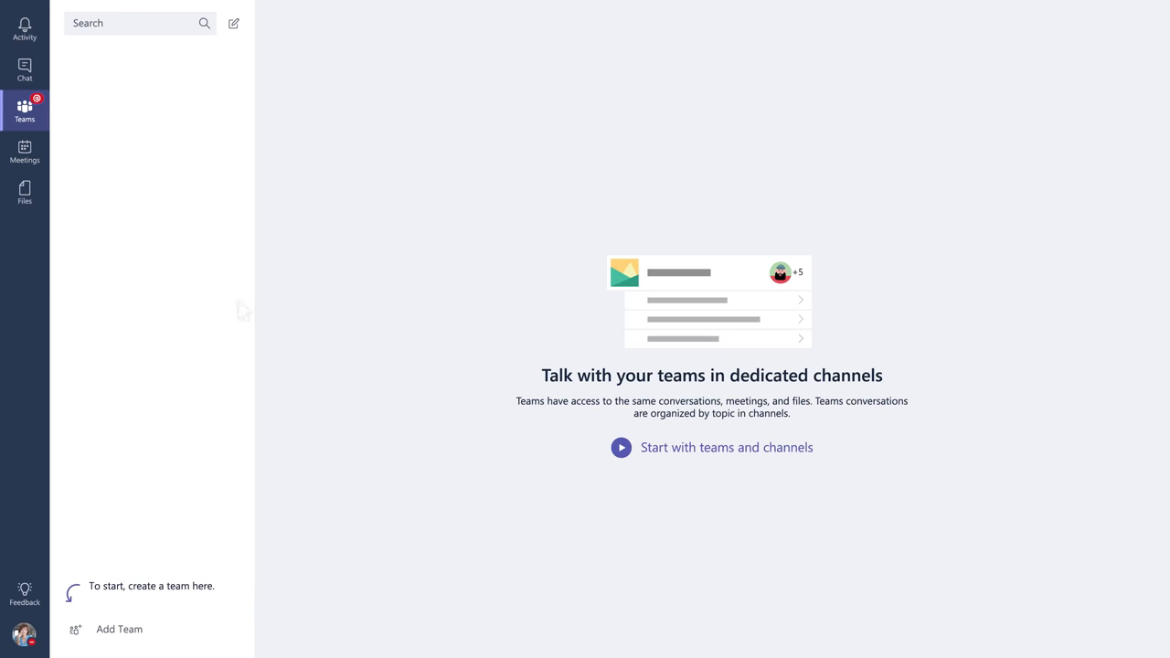
# Step: Open the Add Team page from the bottom of the teams list
pyautogui.click(119, 629)
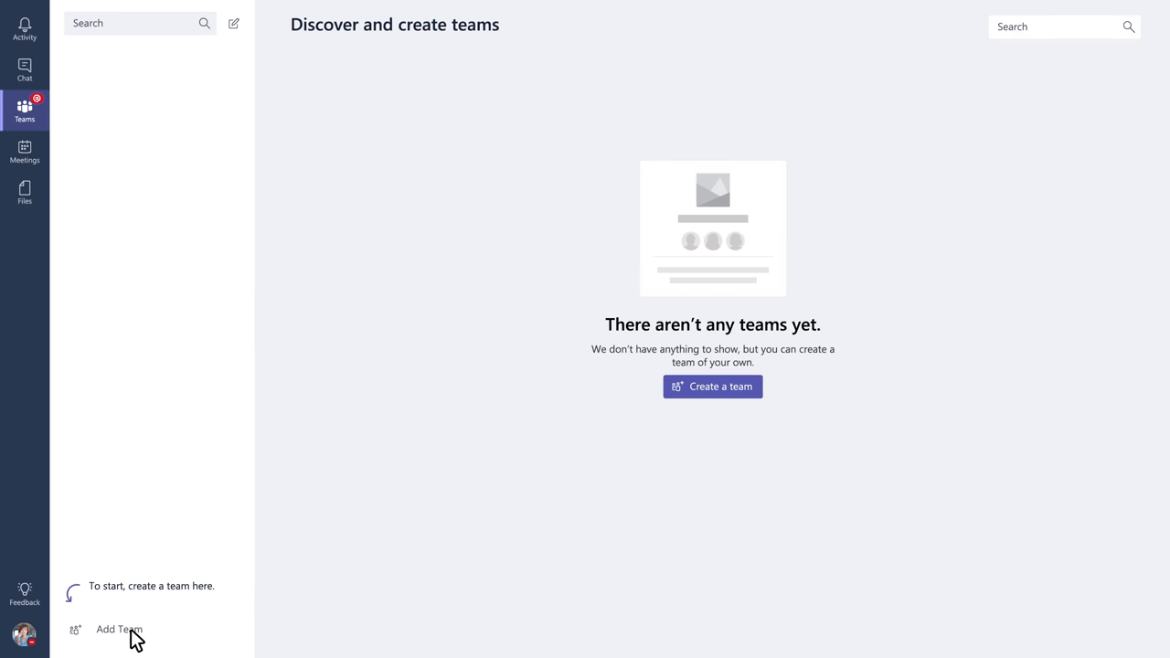
pyautogui.moveTo(712, 386)
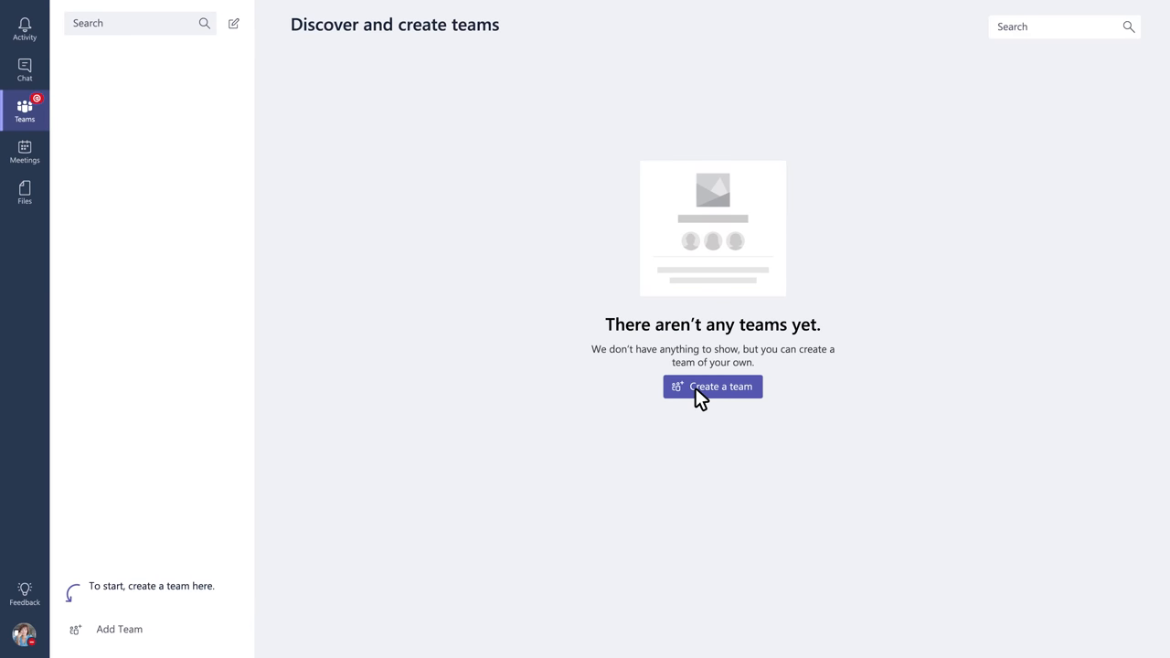
# Step: Create private team 'Northwind Traders' with description 'Discuss product launch details'
pyautogui.click(712, 386)
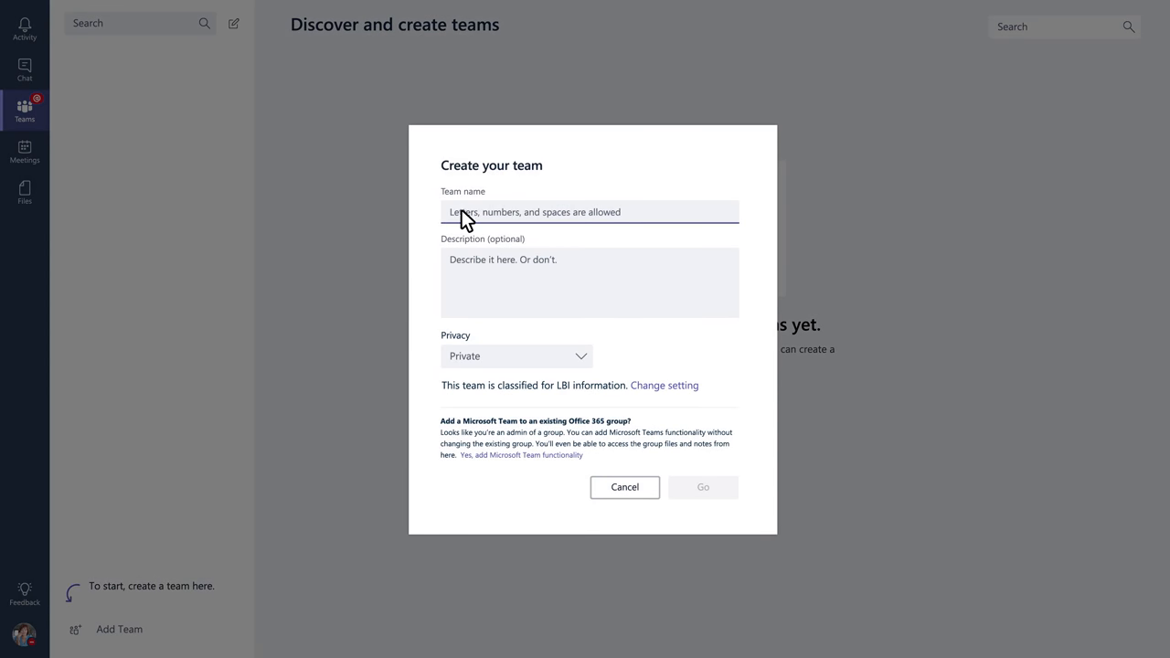
pyautogui.write('Northwind Traders')
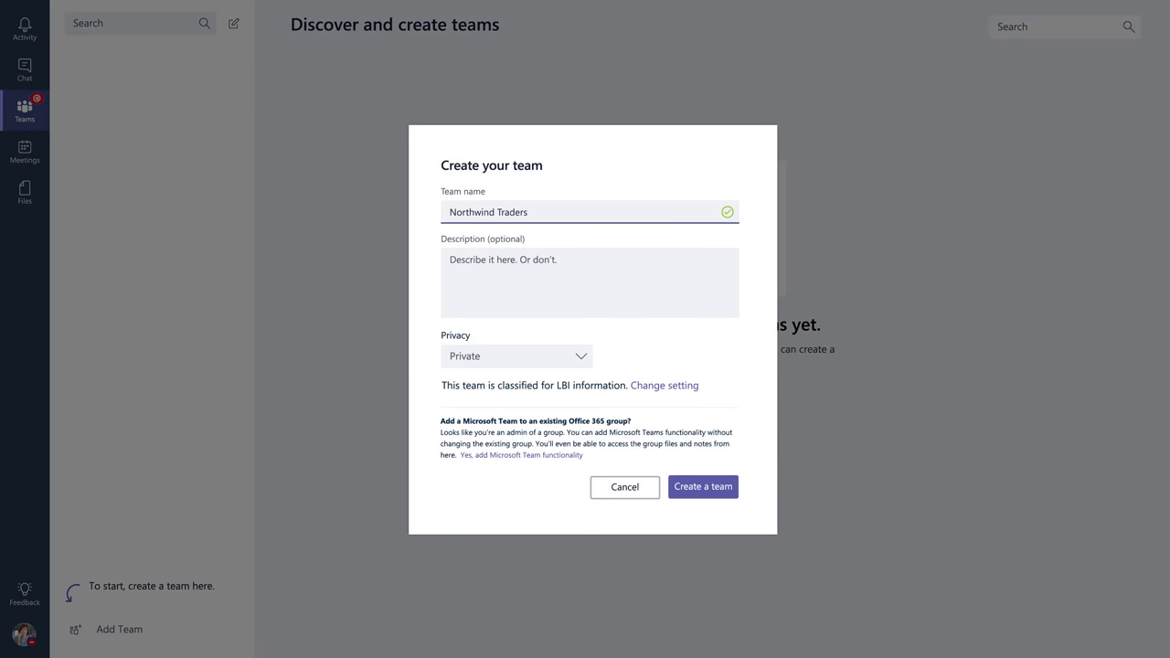
pyautogui.write('Discuss product launch details')
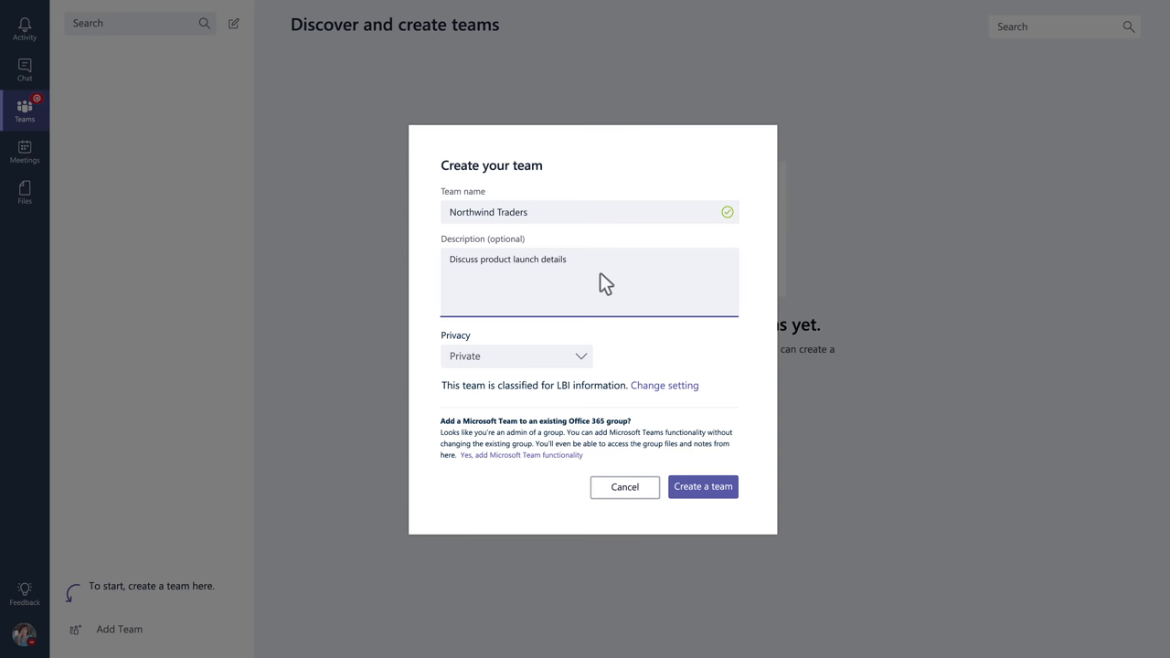
pyautogui.click(517, 355)
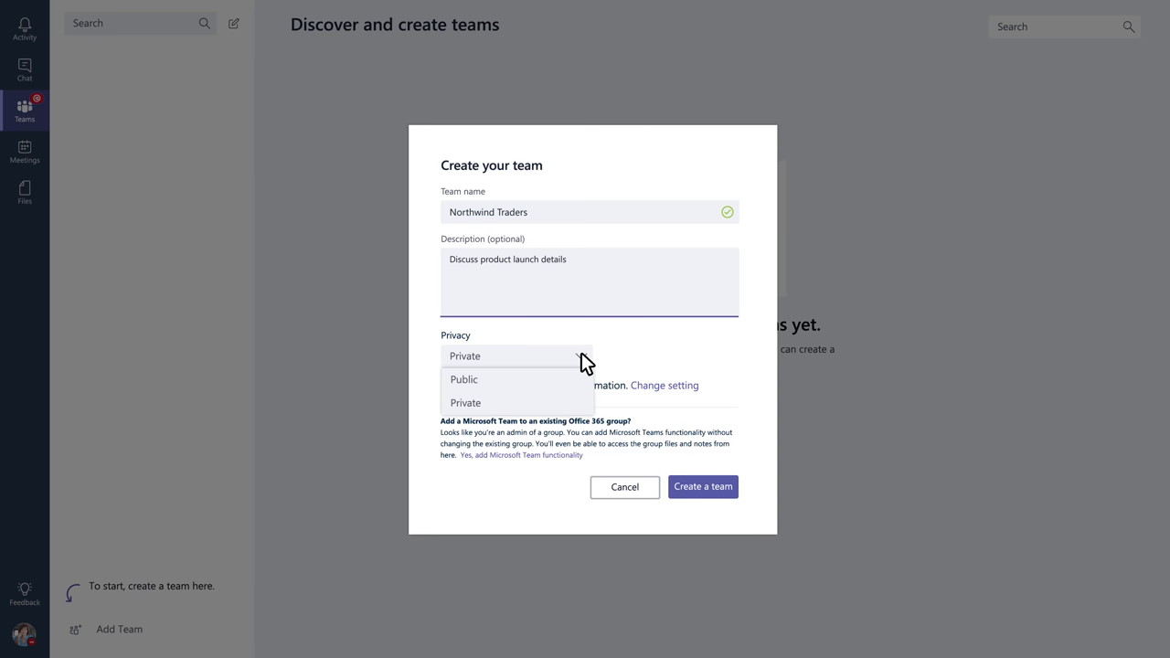
pyautogui.click(465, 403)
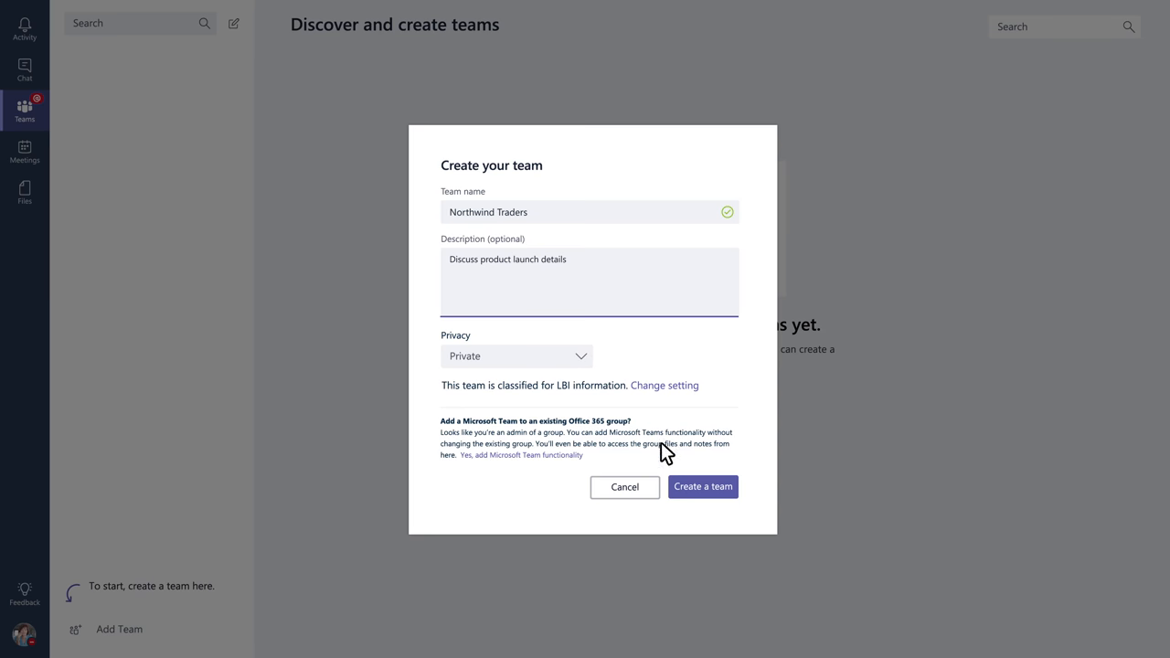
pyautogui.click(703, 486)
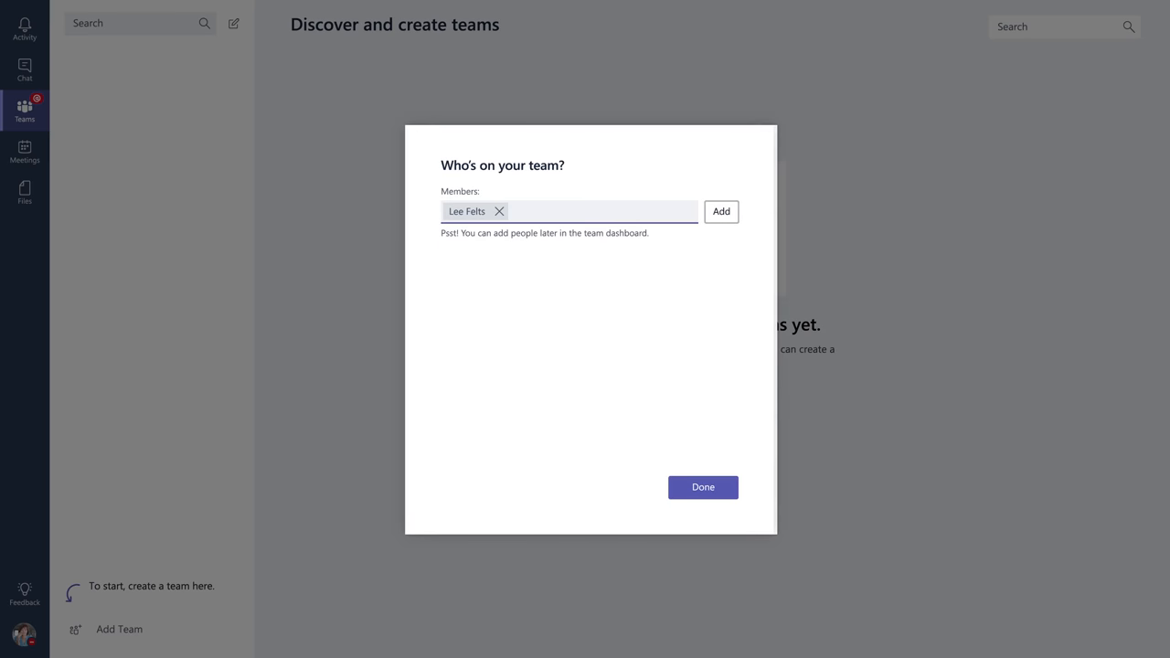
# Step: Search 'Te' to add team members, then finish the team setup
pyautogui.write('Te')
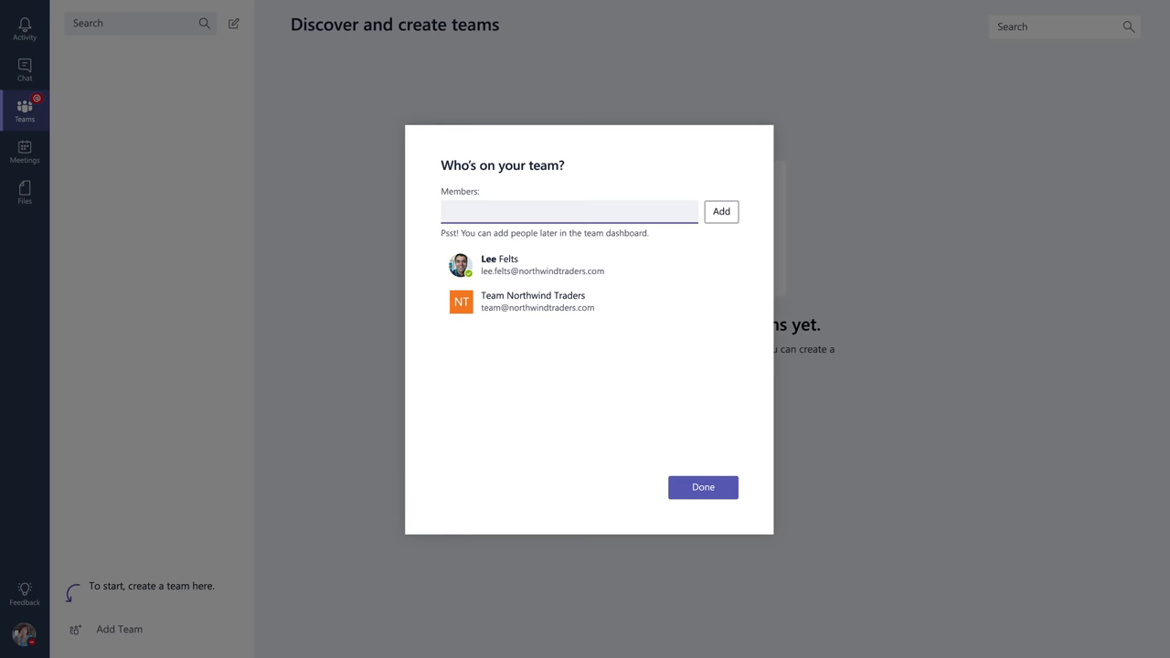
pyautogui.click(703, 486)
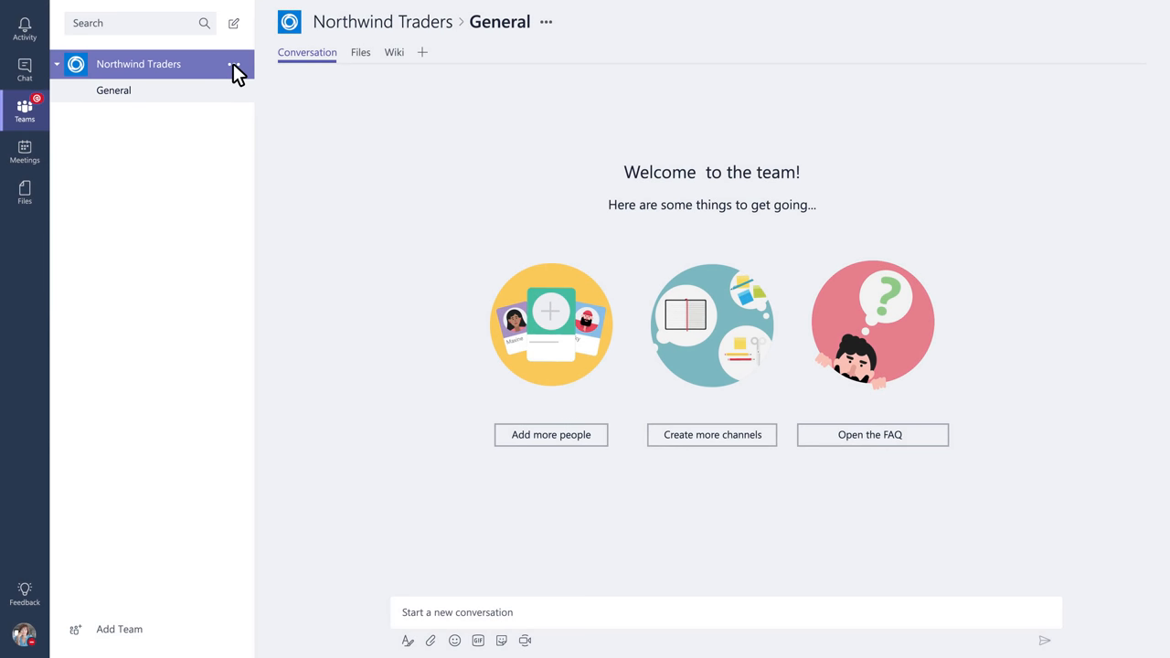
# Step: View the Northwind Traders team overview from its sidebar options menu
pyautogui.click(235, 64)
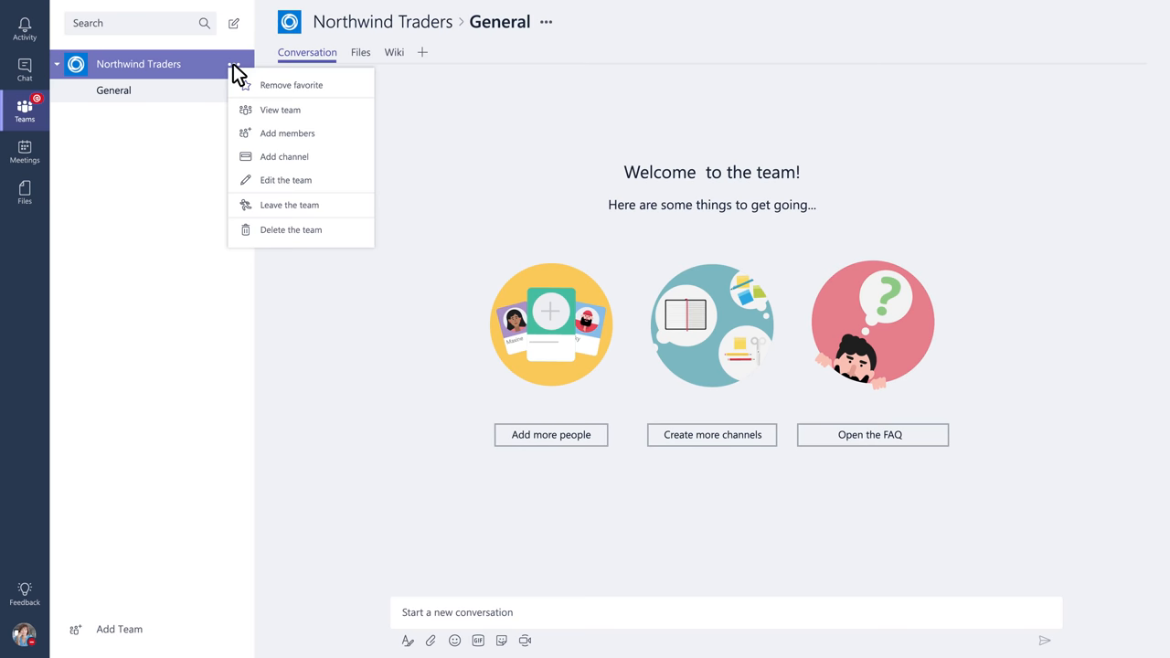
pyautogui.moveTo(280, 110)
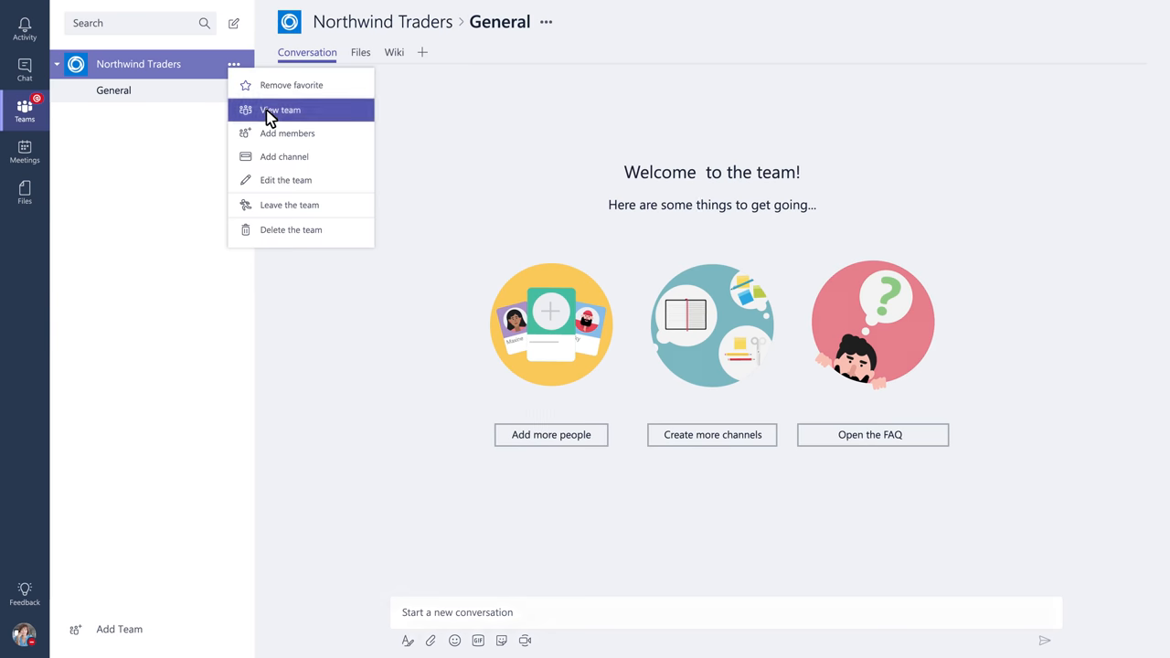
pyautogui.click(280, 110)
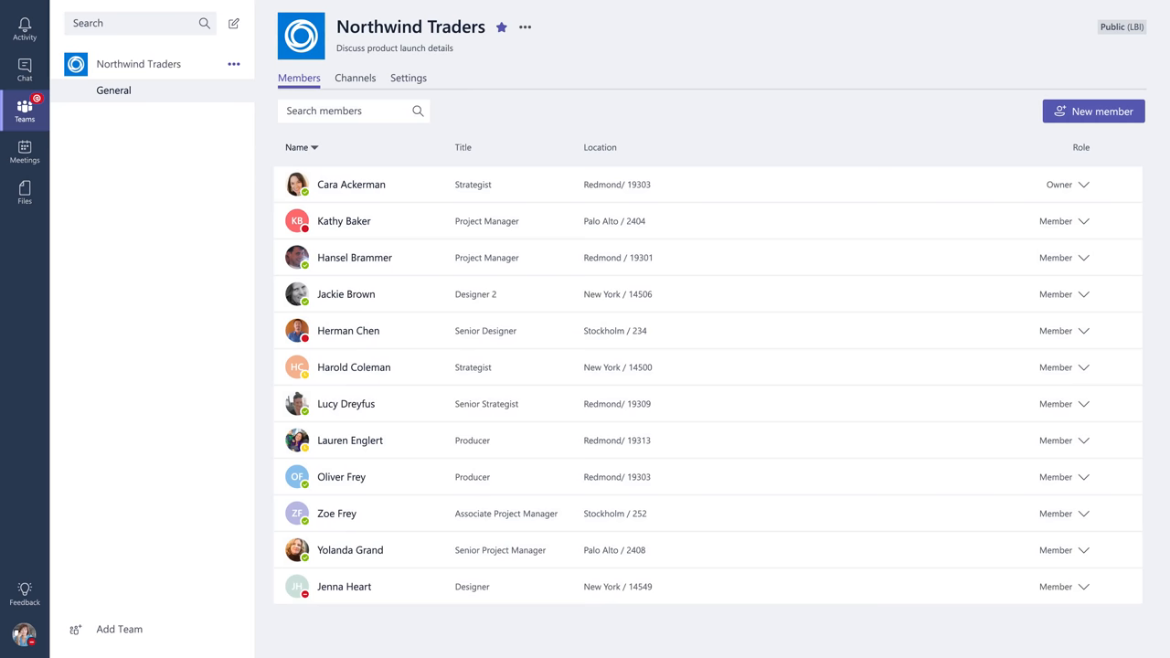
pyautogui.click(1063, 220)
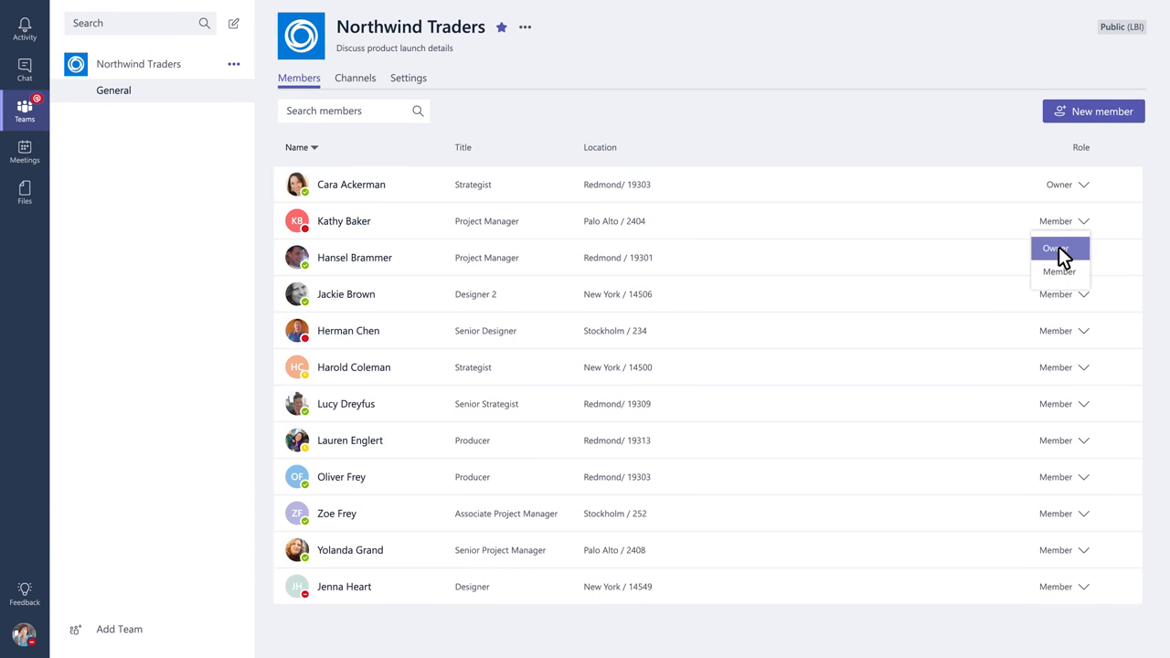
pyautogui.click(1054, 247)
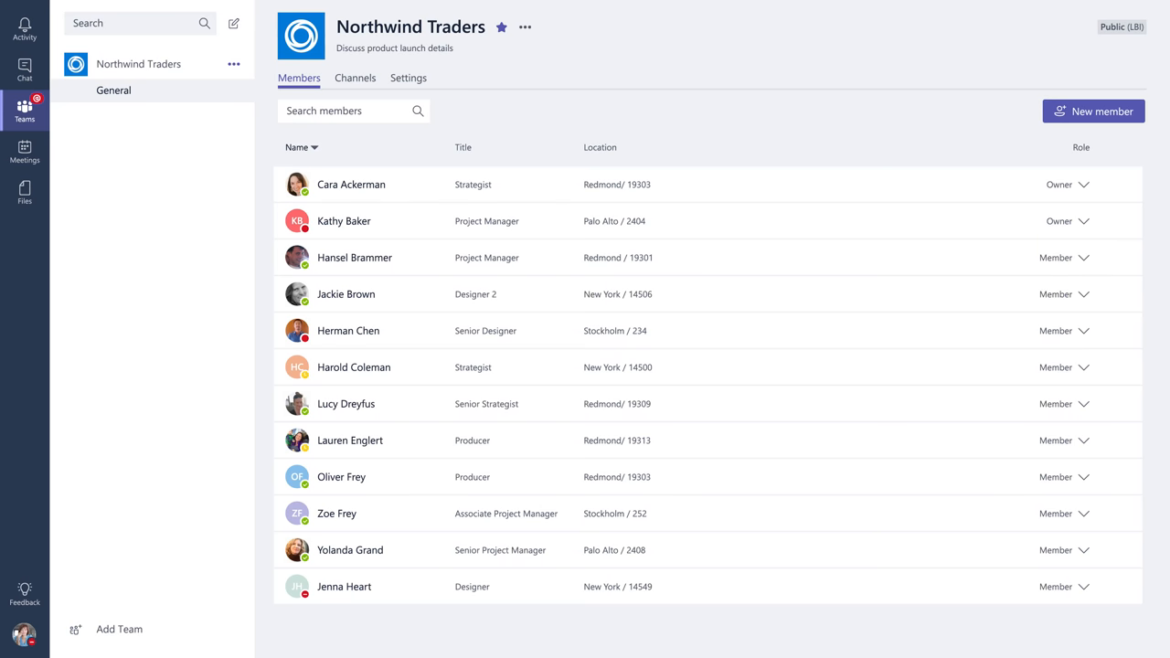
pyautogui.moveTo(355, 85)
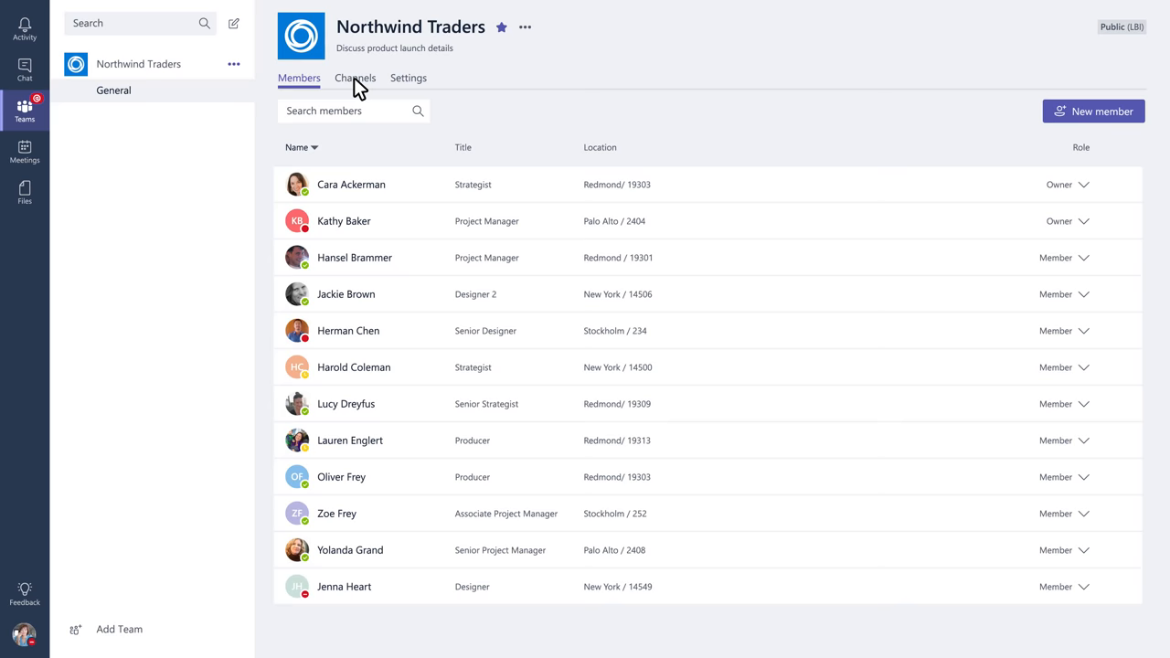
# Step: Show Northwind Traders' channel list and open the Add channel form
pyautogui.click(354, 78)
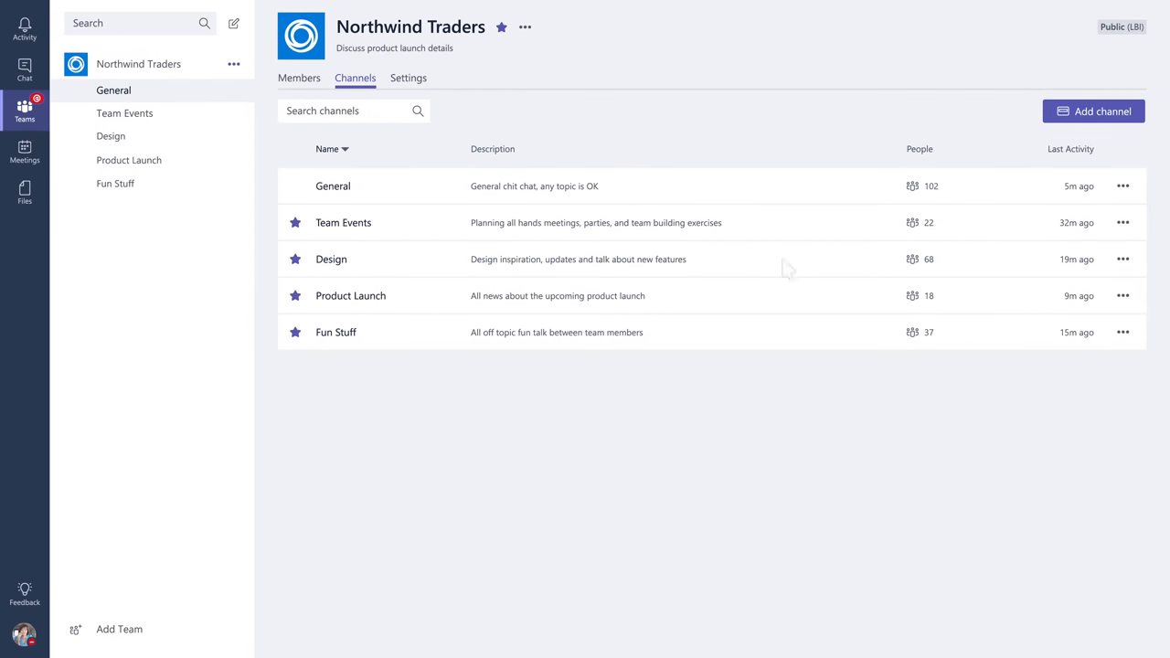
pyautogui.click(1093, 110)
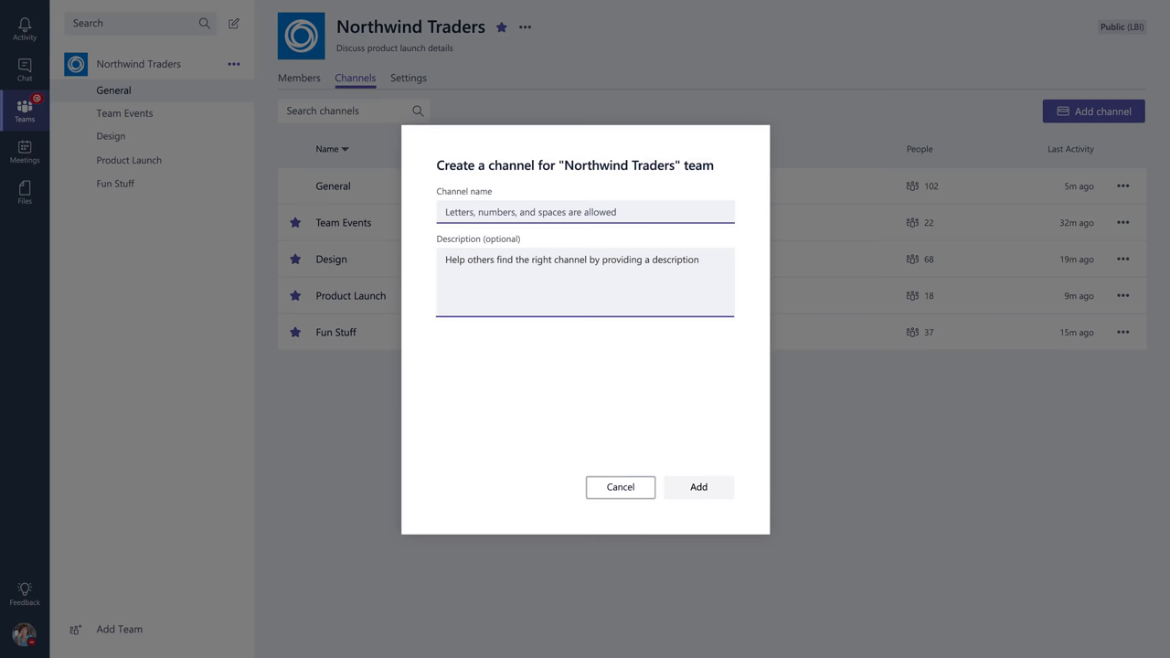
# Step: Add channel 'Branding' with description 'Discuss new brand patterns'
pyautogui.click(585, 212)
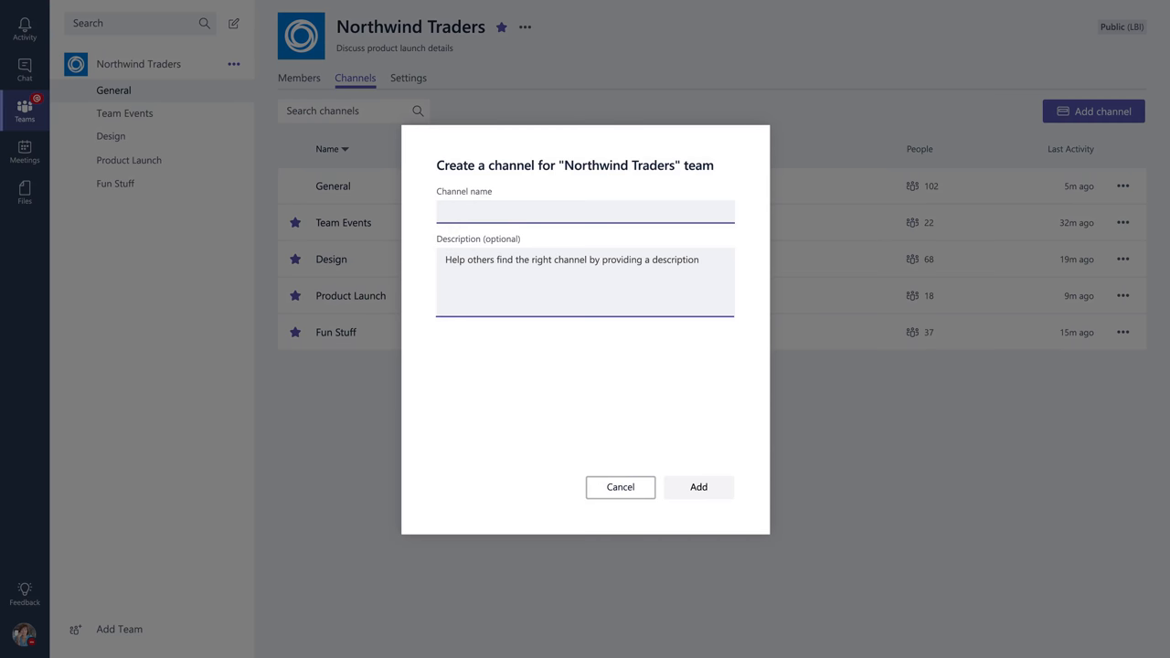
pyautogui.write('Discuss new brand')
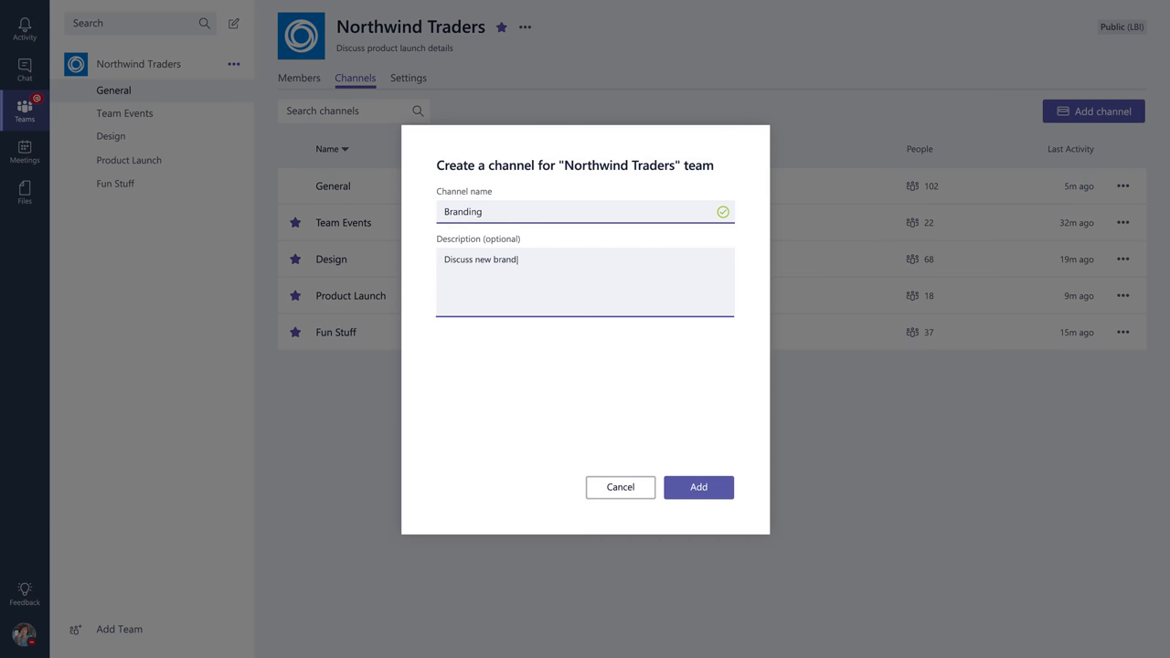
pyautogui.write('patterns')
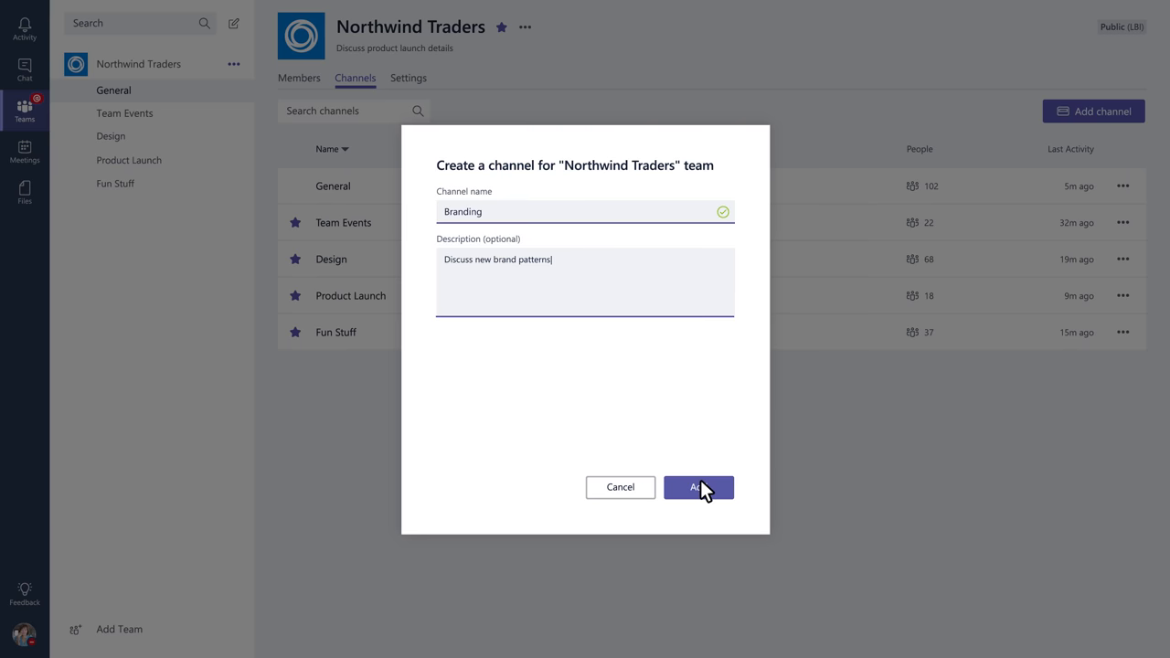
pyautogui.click(697, 486)
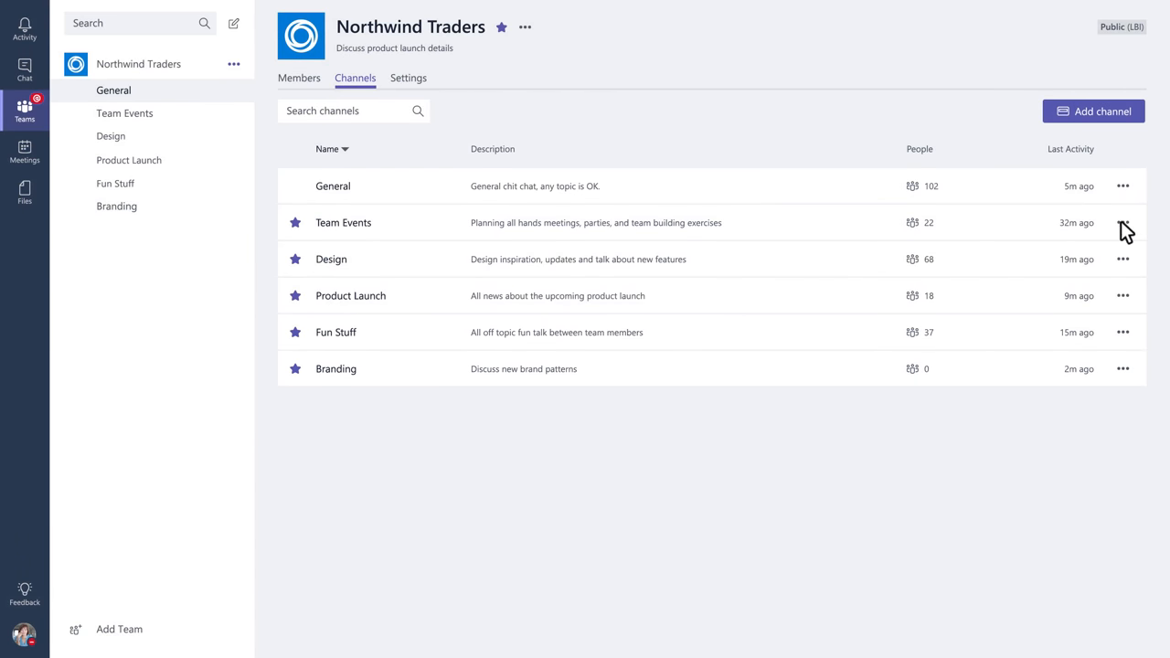
pyautogui.click(1123, 222)
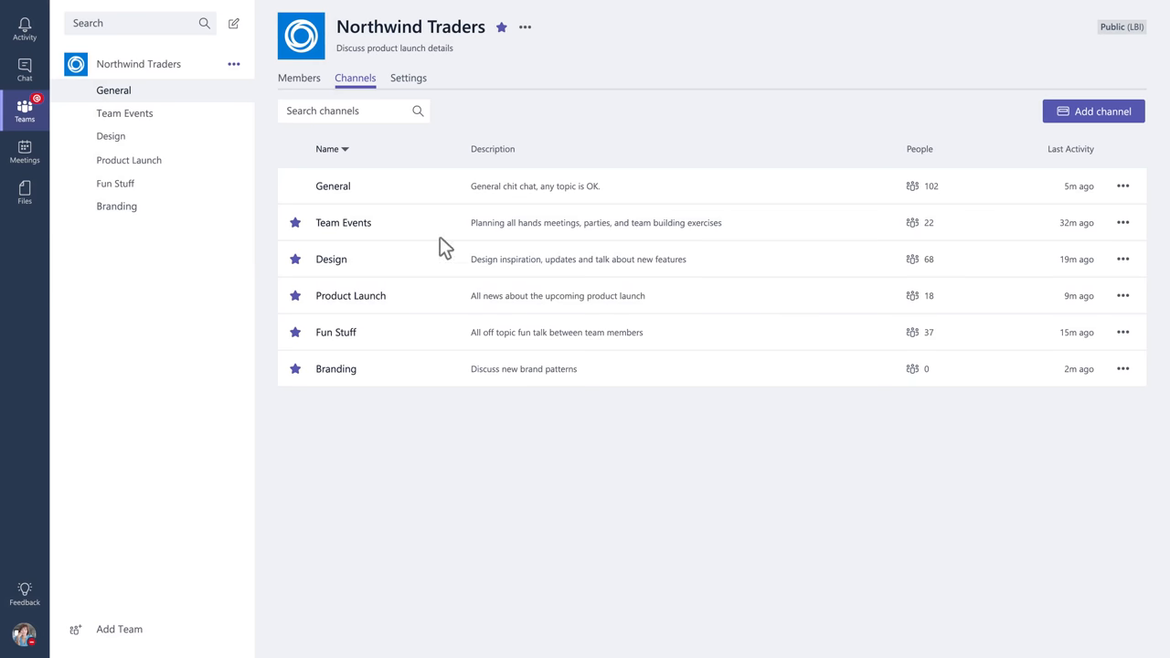
pyautogui.click(408, 78)
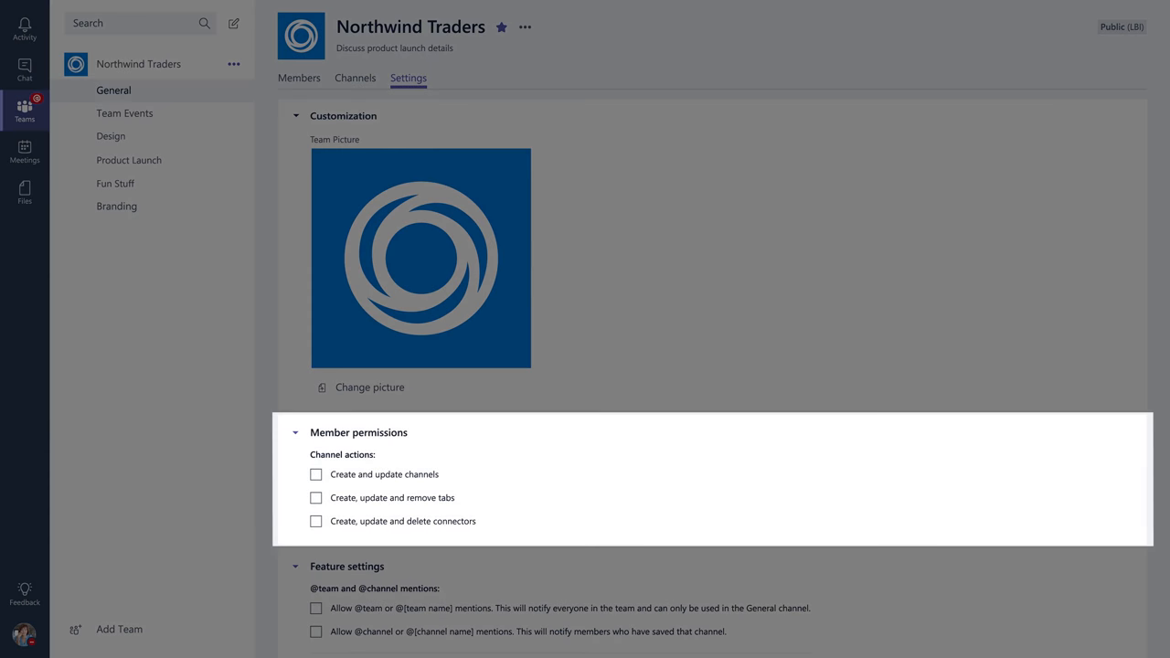
# Step: Scroll the team settings down to the Giphy, stickers and memes feature options
pyautogui.scroll(-3)
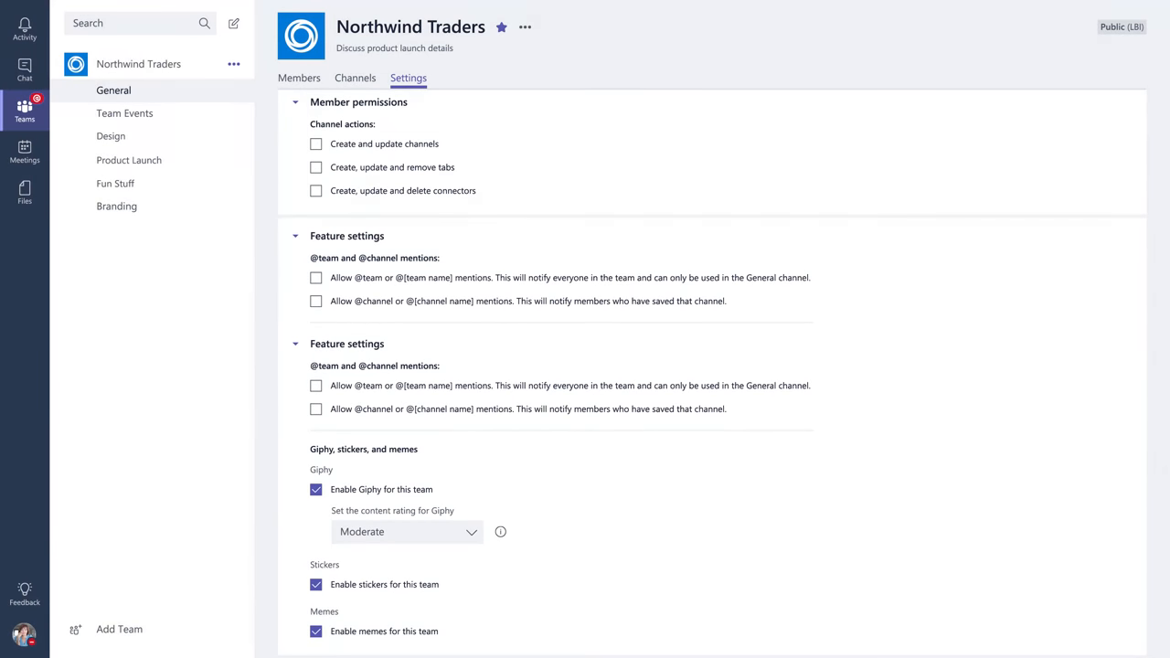